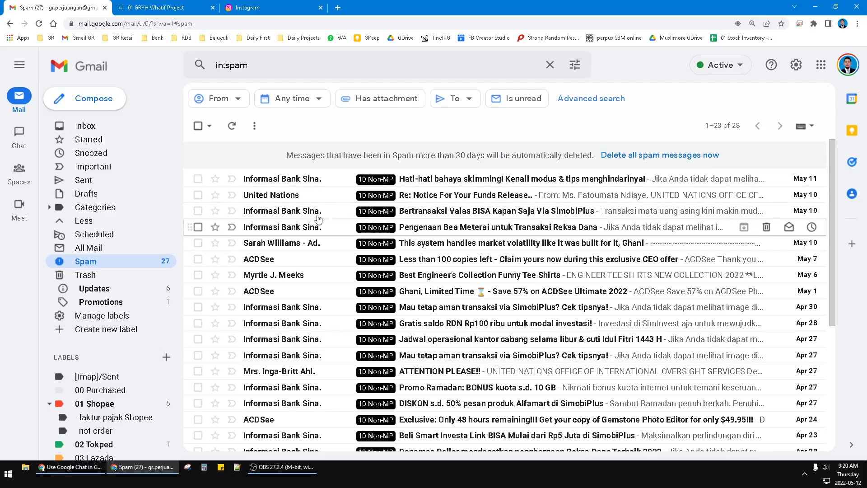
- Open Gmail's full Settings page on the General tab via the gear icon's 'See all settings'
key(ctrl+plus)
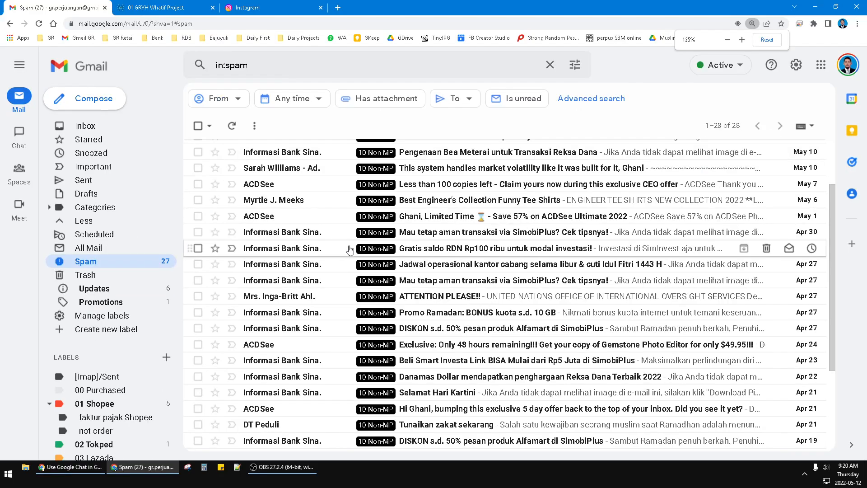
click(18, 136)
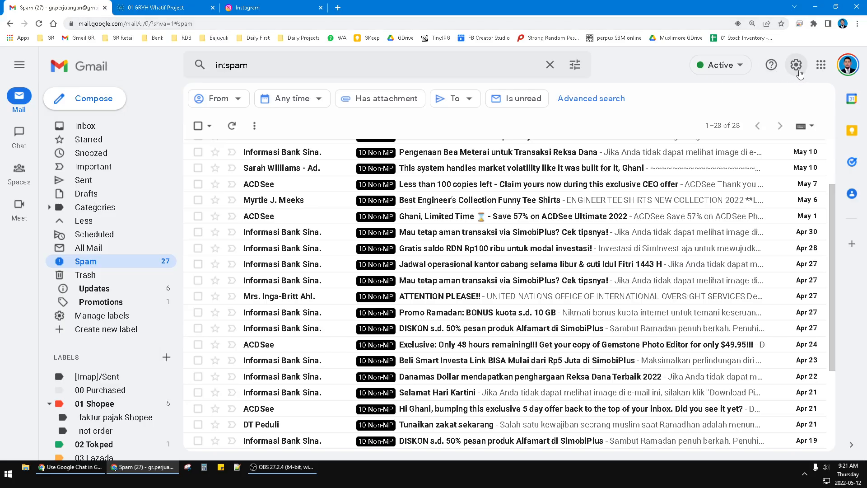
mouse_move(797, 65)
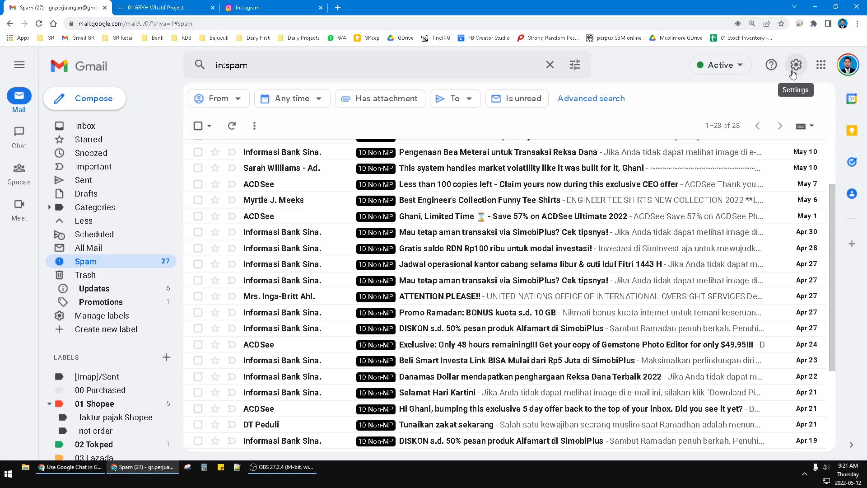
click(796, 65)
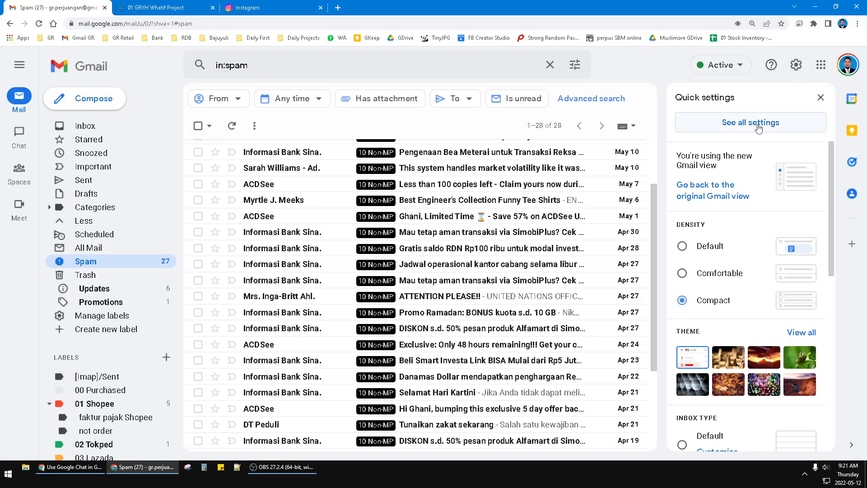
click(750, 122)
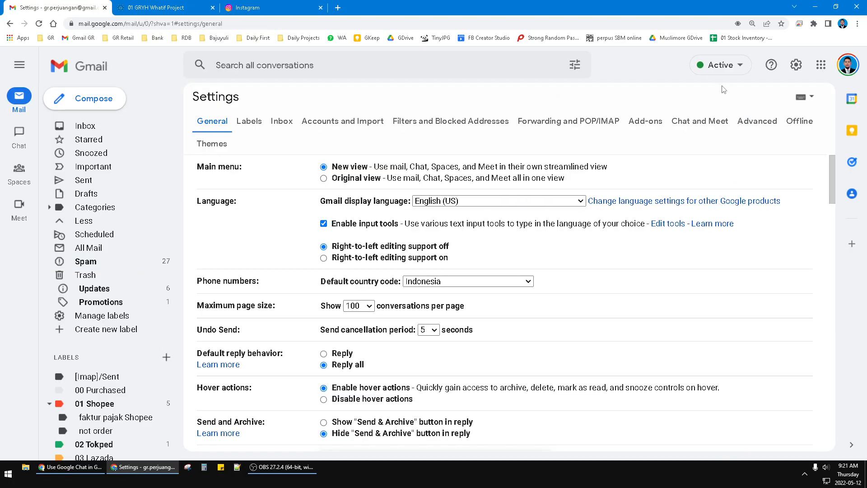
mouse_move(386, 136)
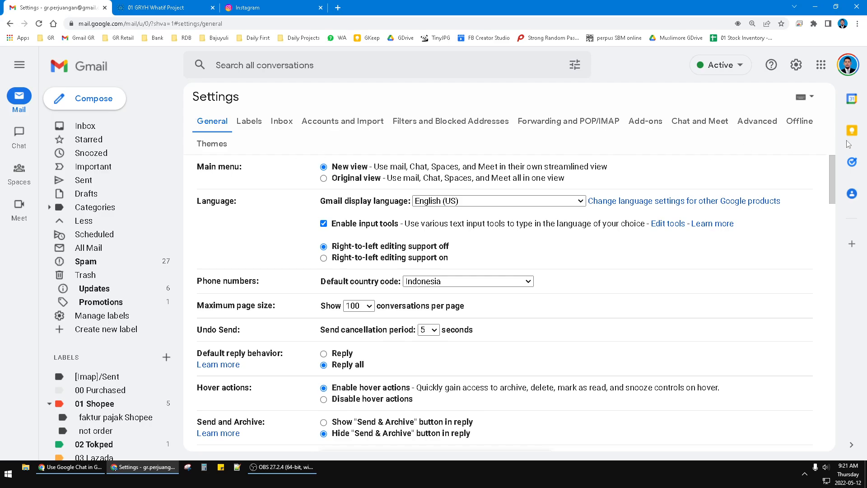
mouse_move(701, 133)
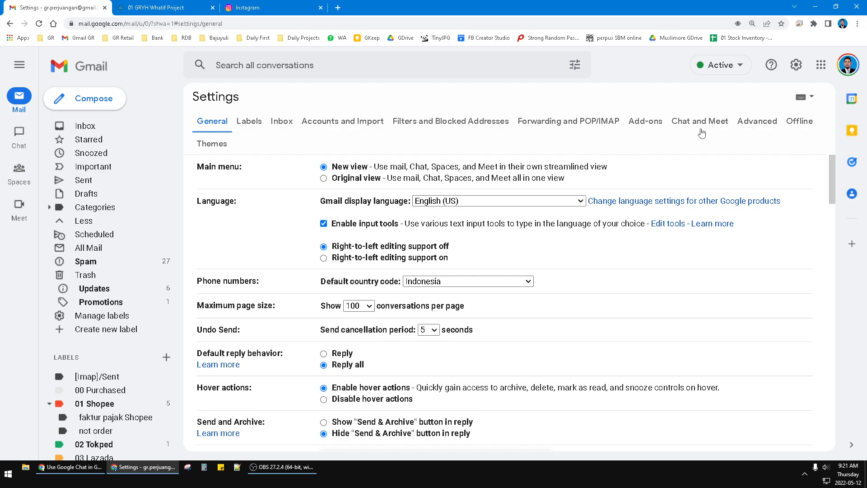
- In Chat and Meet settings, try Classic Hangouts then choose Google Chat as the chat option
click(699, 121)
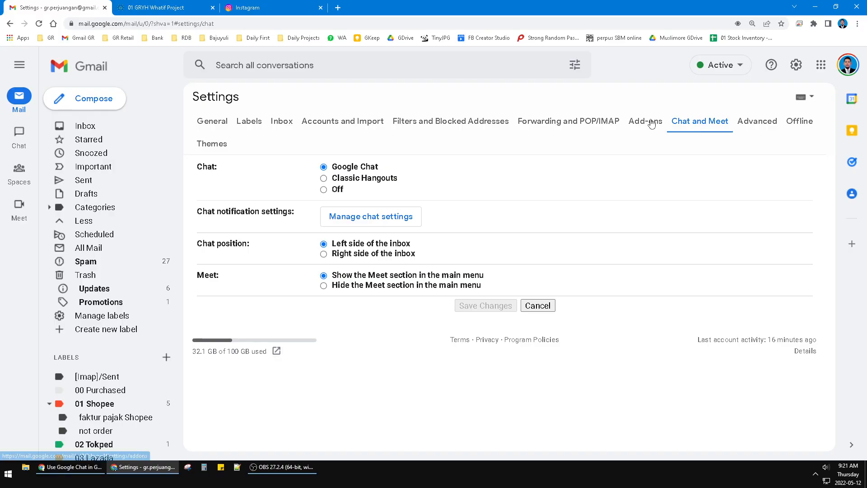
mouse_move(290, 136)
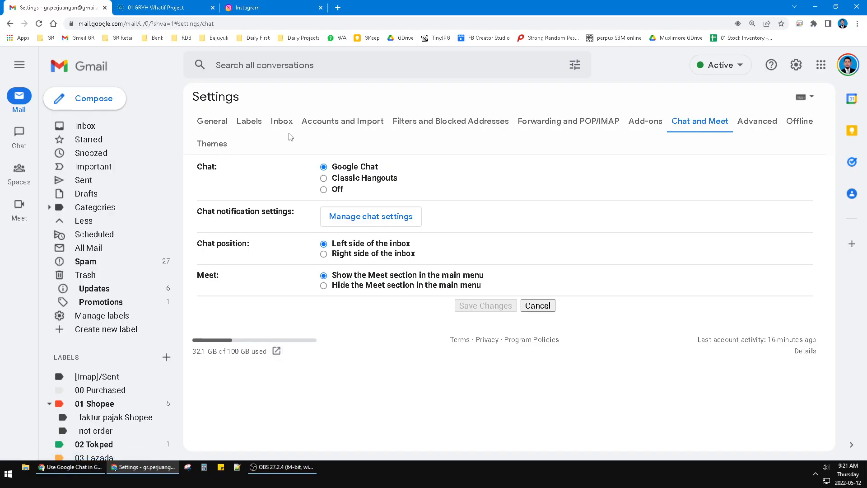
mouse_move(467, 207)
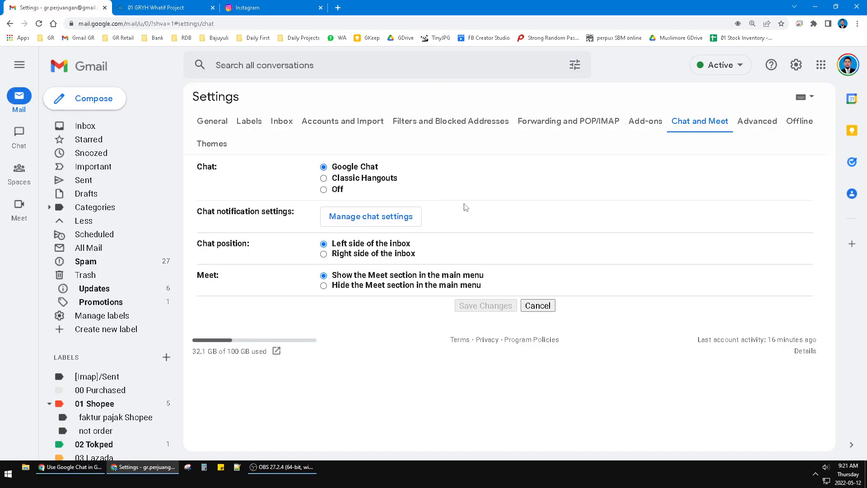
mouse_move(341, 157)
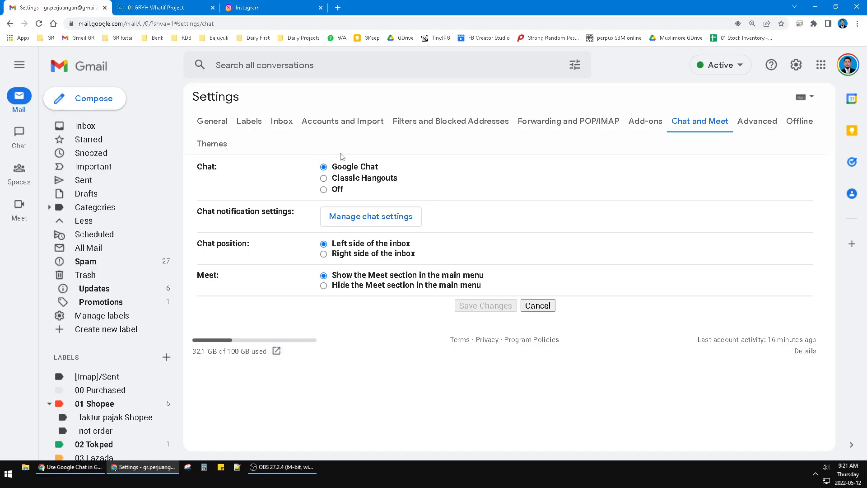
mouse_move(248, 173)
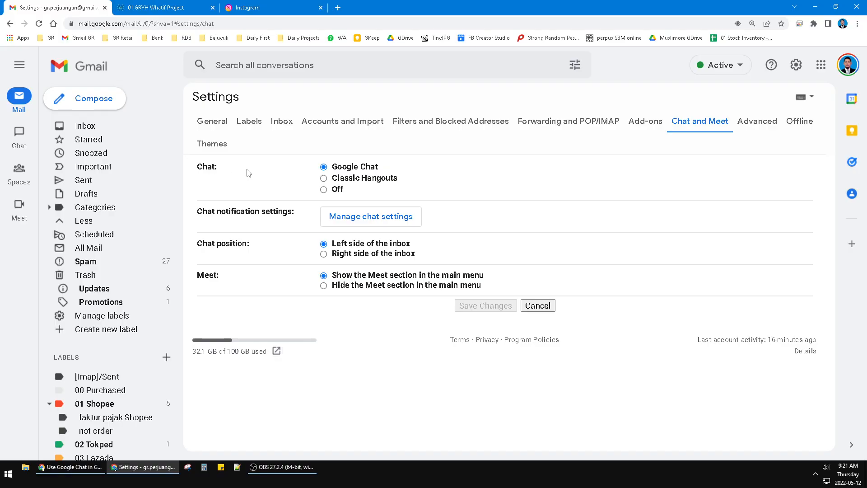
double_click(367, 166)
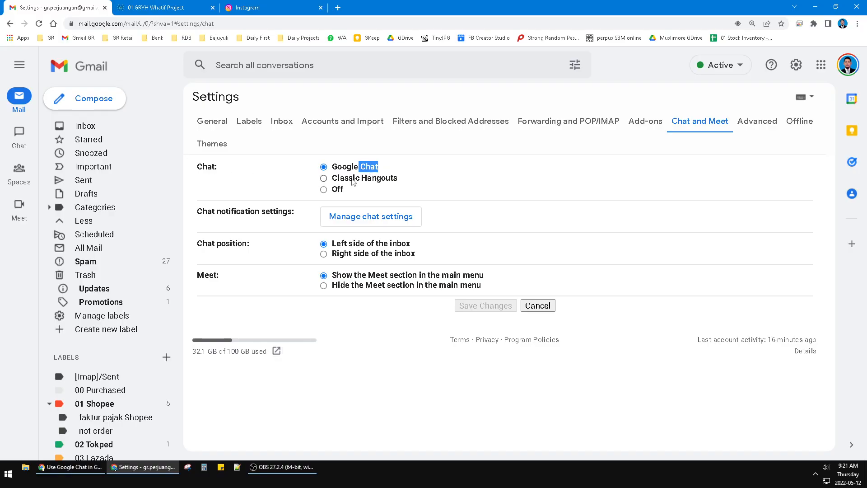
click(324, 178)
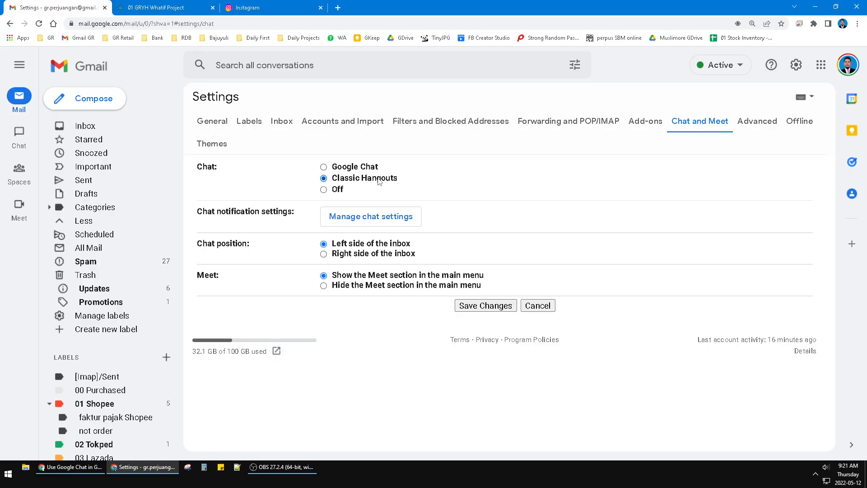
mouse_move(372, 159)
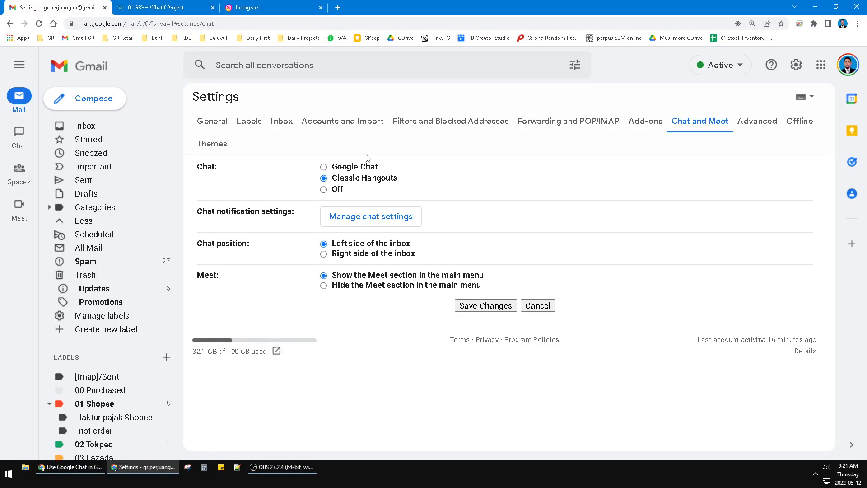
double_click(379, 178)
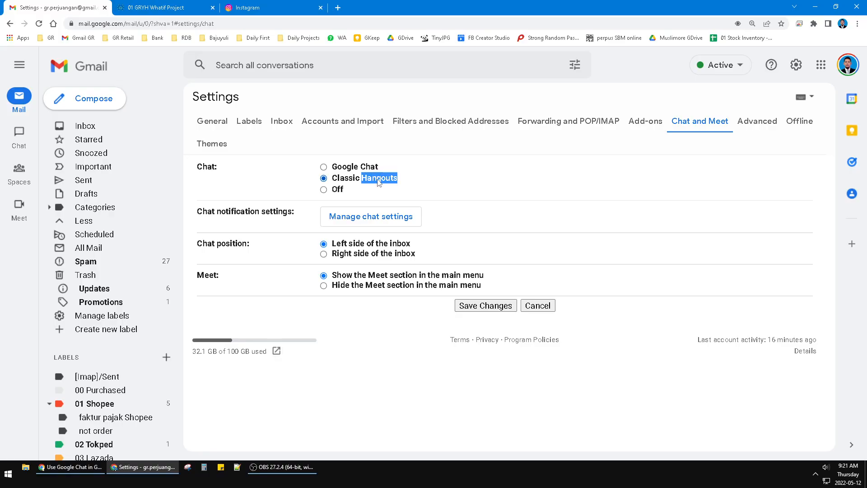
click(323, 166)
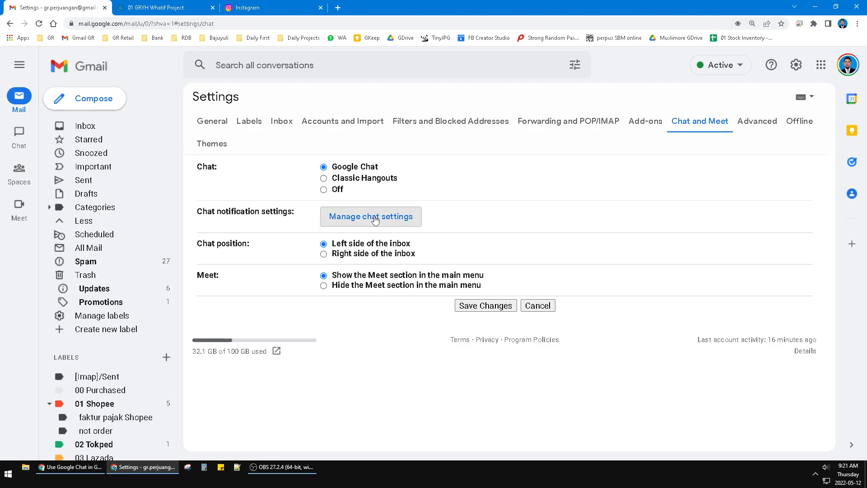
- Review the chat notification settings under 'Manage chat settings' and finish with Done
click(371, 216)
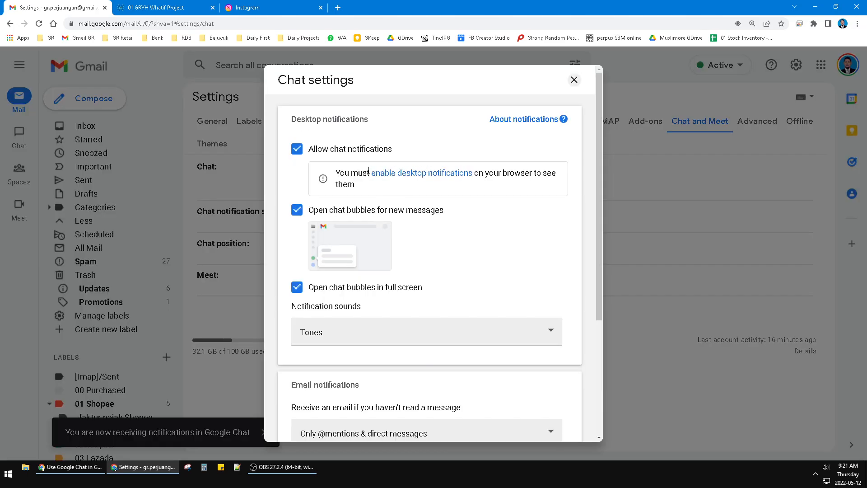
scroll(down, 3)
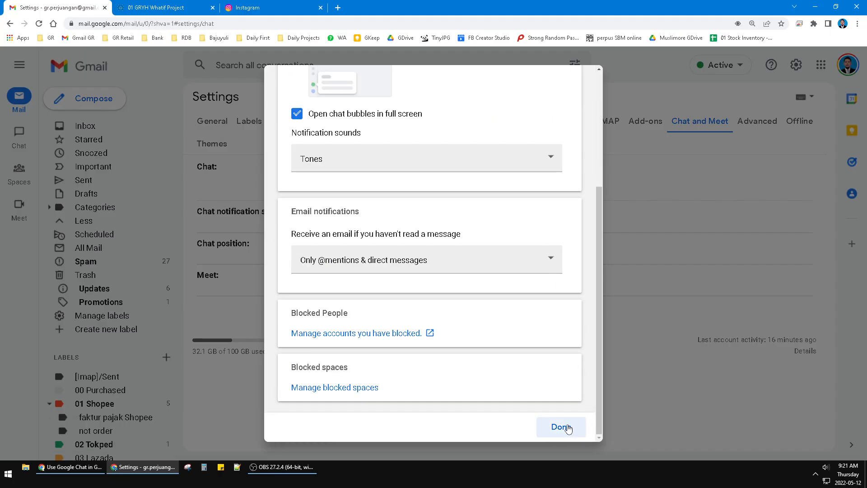
click(560, 426)
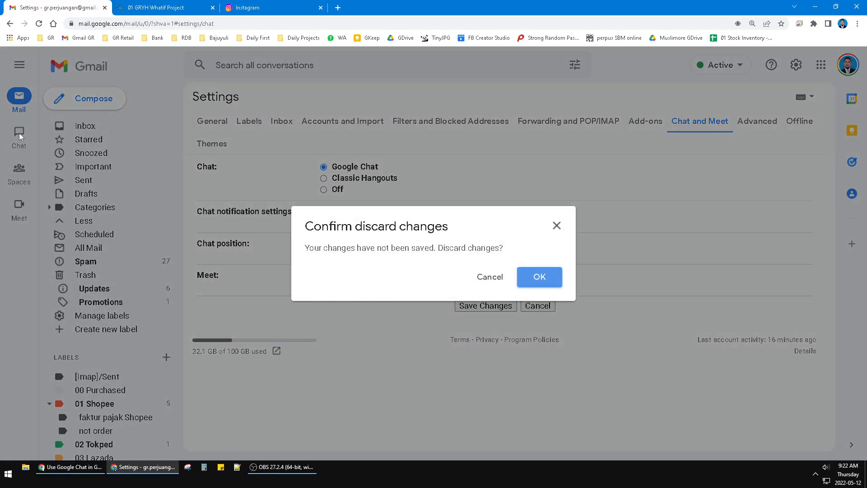
- Discard the unsaved changes and show the Chat panel with 'Start your first chat'
click(539, 276)
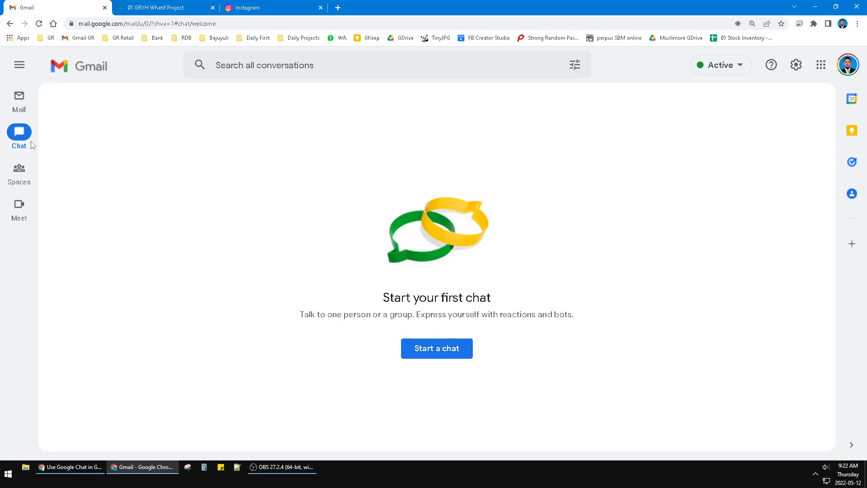
click(18, 133)
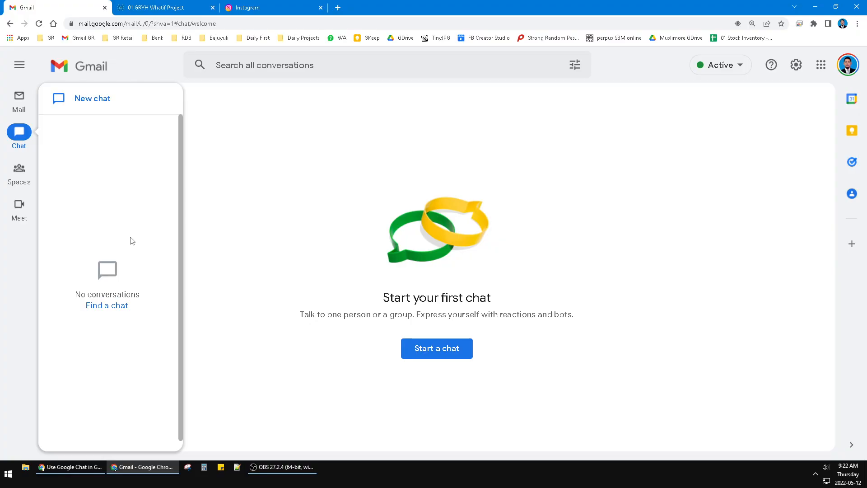
mouse_move(133, 203)
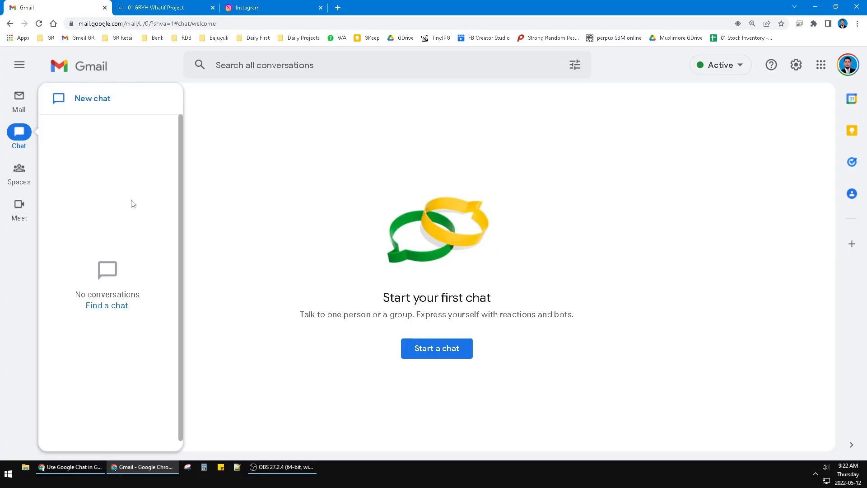
mouse_move(123, 172)
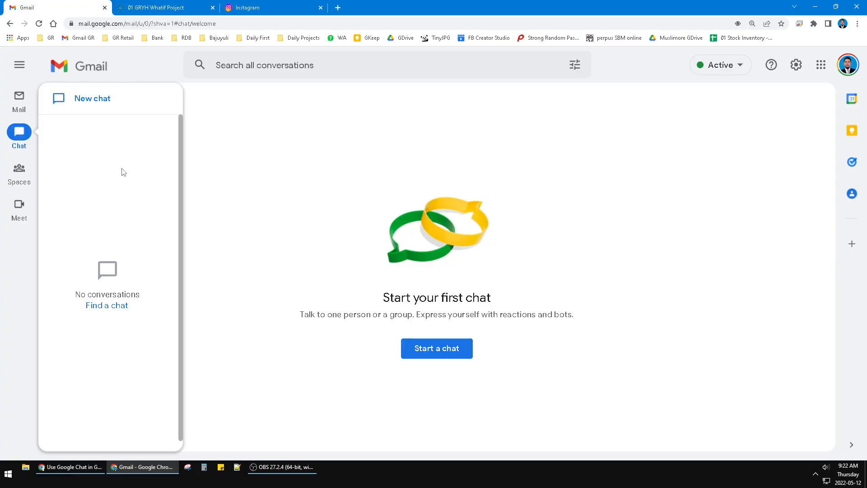